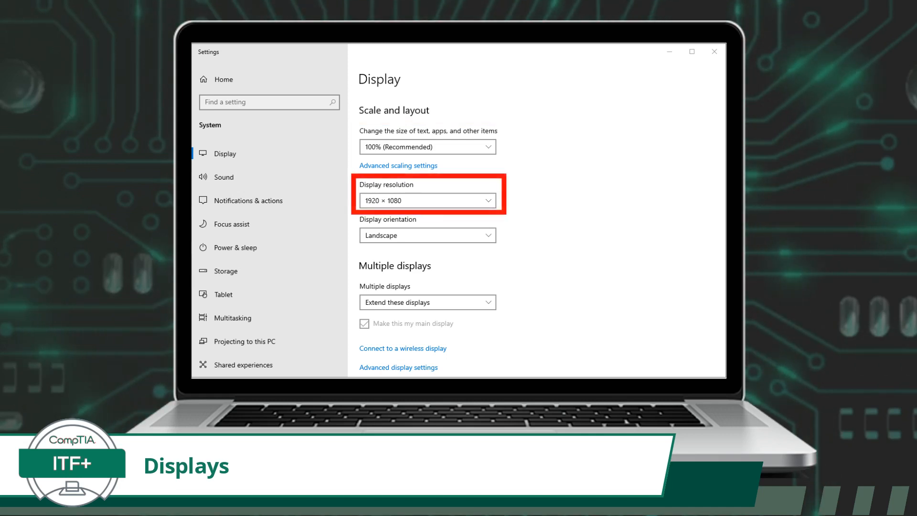
click(427, 235)
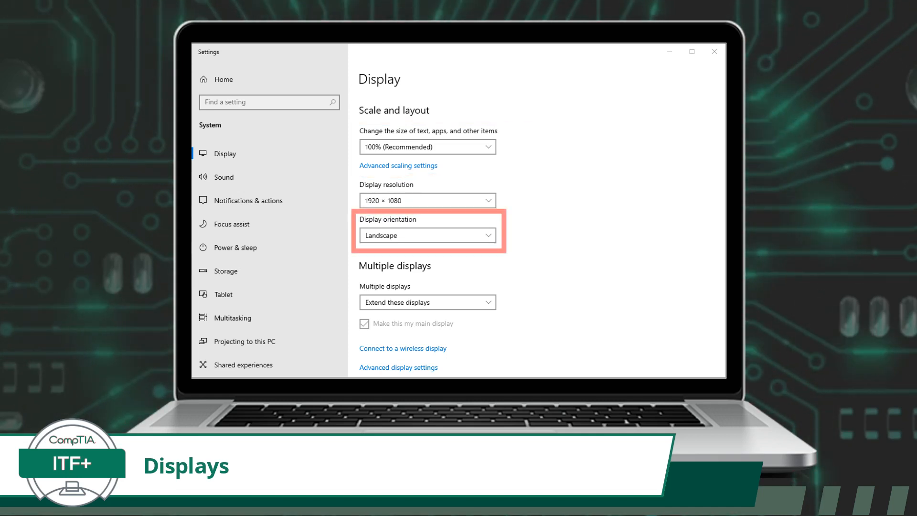